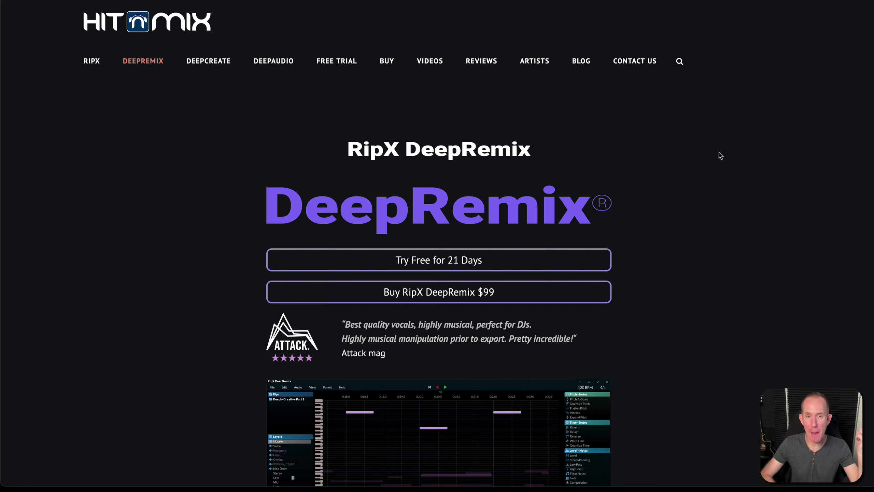
pyautogui.moveTo(335, 169)
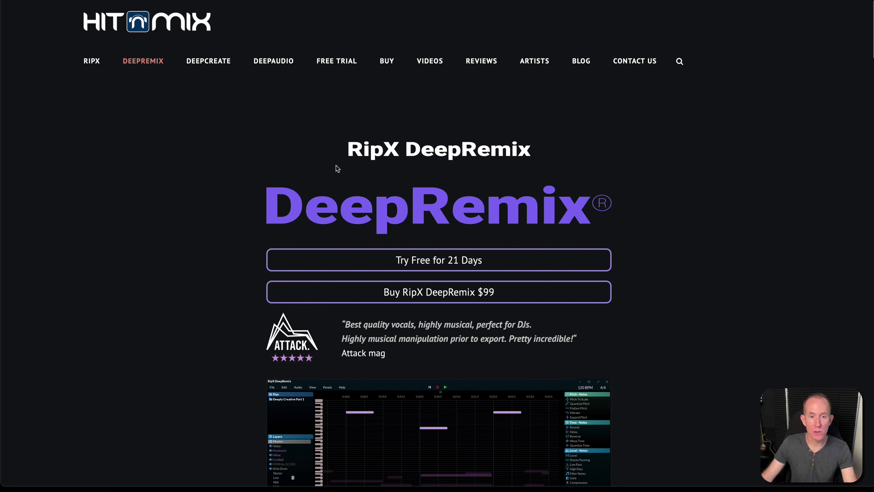
pyautogui.moveTo(114, 29)
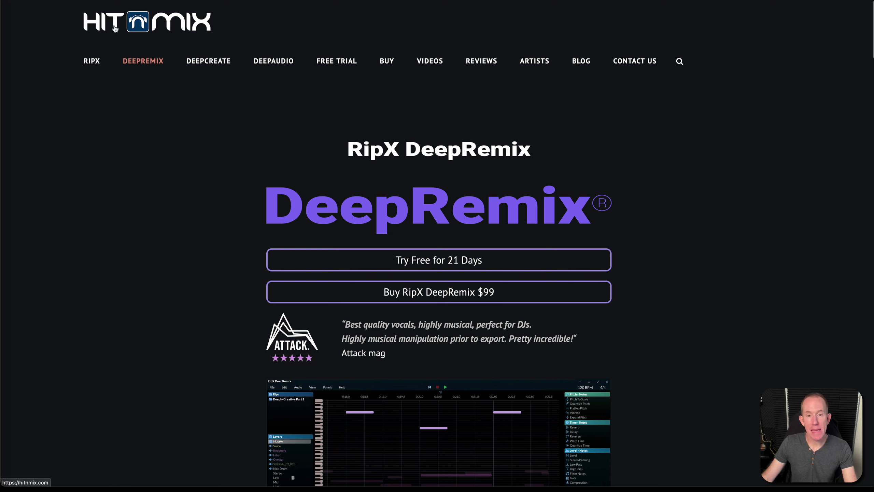
pyautogui.moveTo(339, 158)
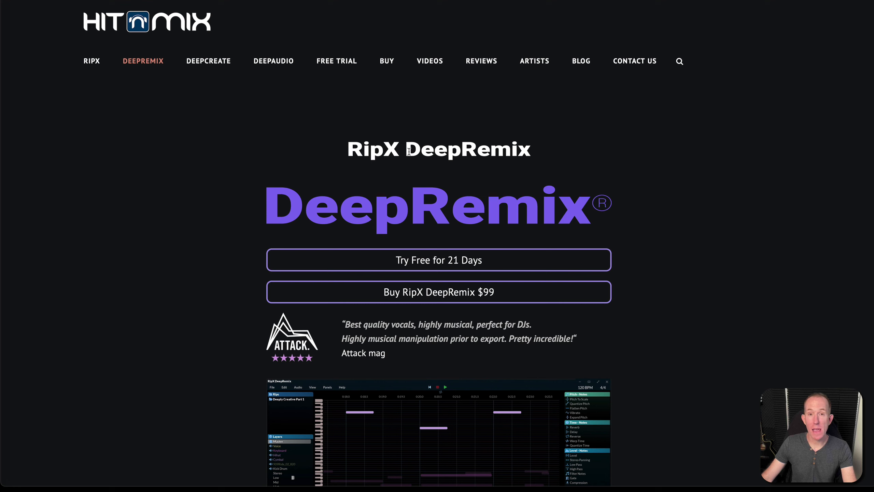
pyautogui.moveTo(400, 155)
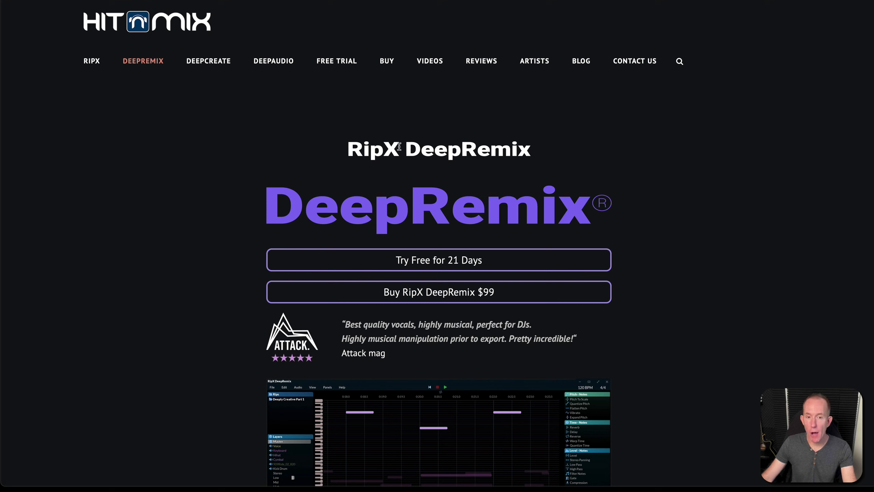
pyautogui.moveTo(547, 148)
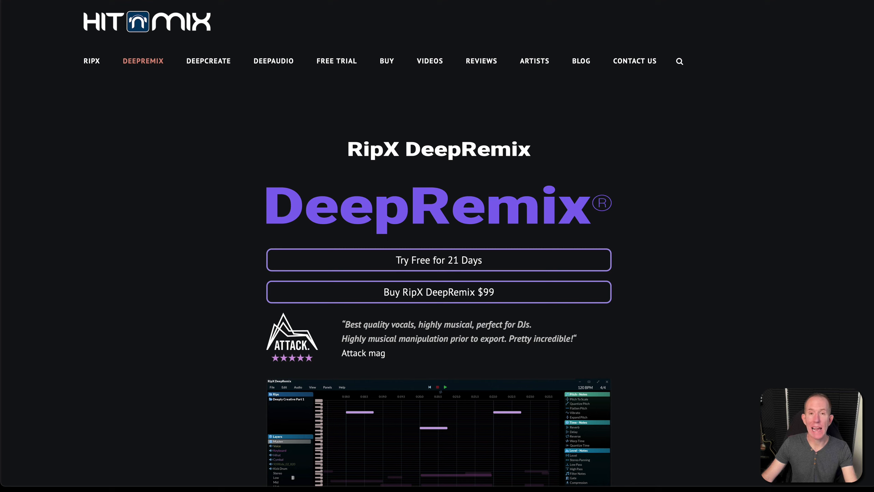
pyautogui.moveTo(367, 288)
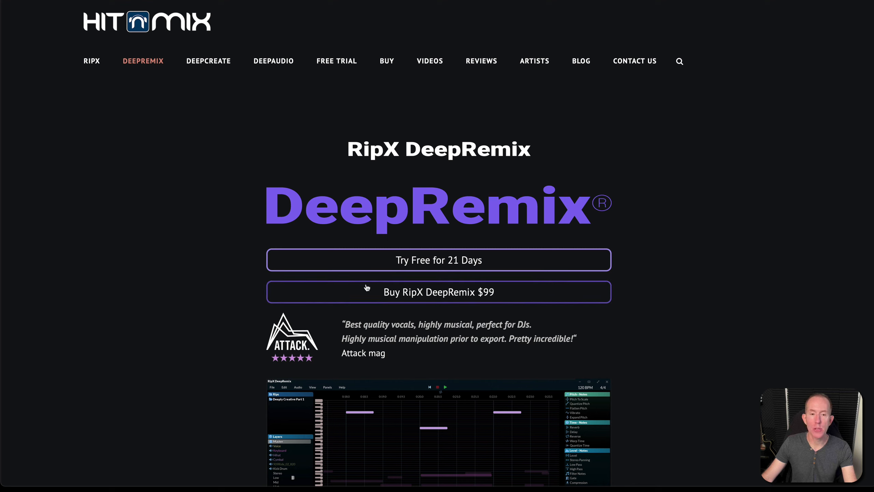
pyautogui.moveTo(324, 240)
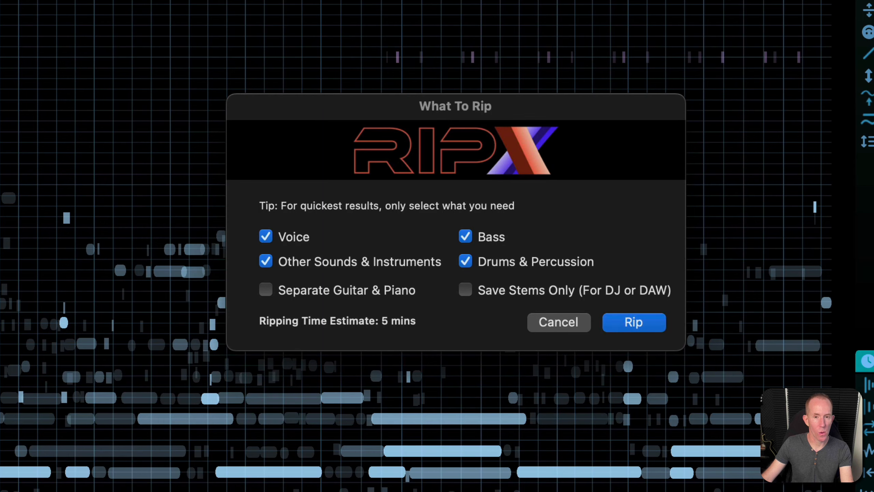
pyautogui.moveTo(376, 158)
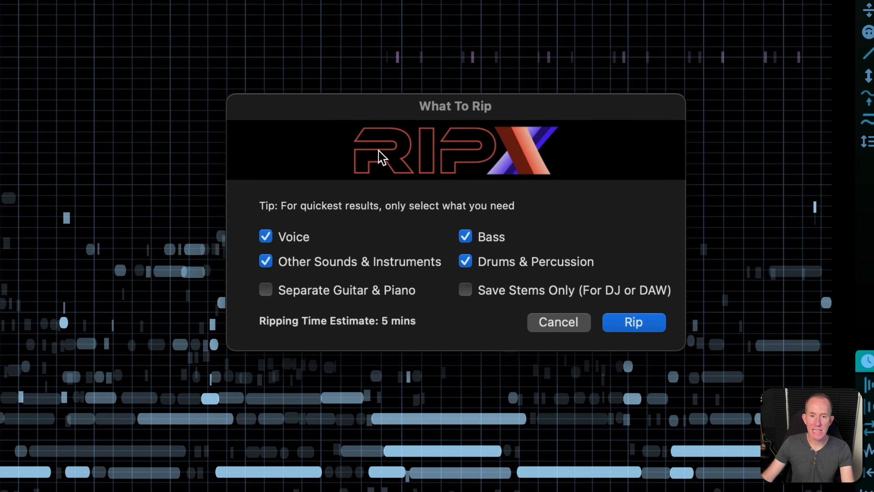
pyautogui.moveTo(266, 296)
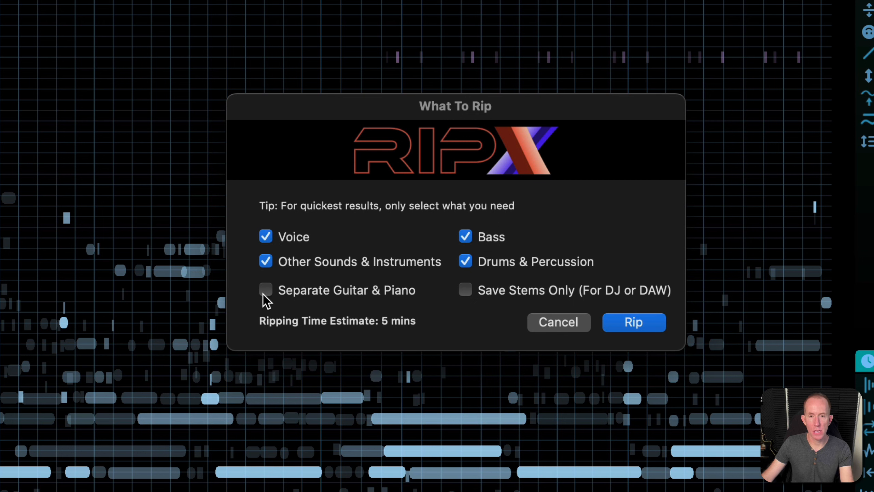
pyautogui.moveTo(241, 213)
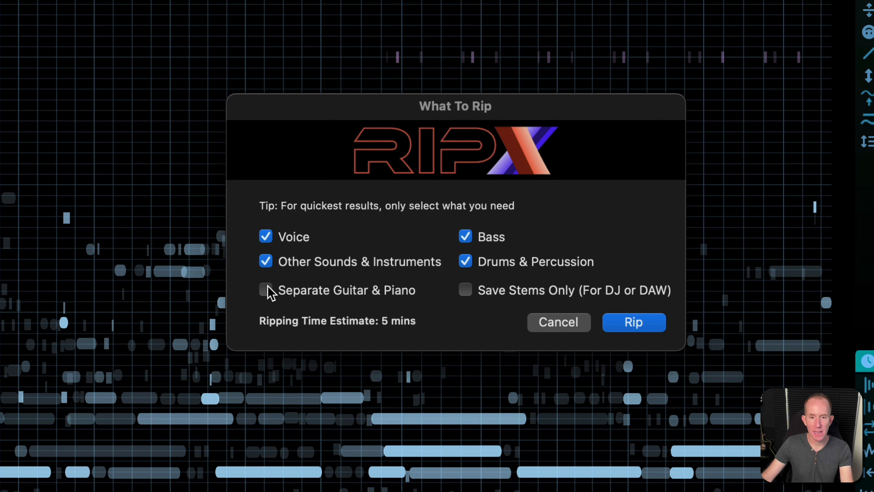
# - Toggle Separate Guitar & Piano off and back on, leaving it enabled at a 13-minute estimate
pyautogui.click(266, 290)
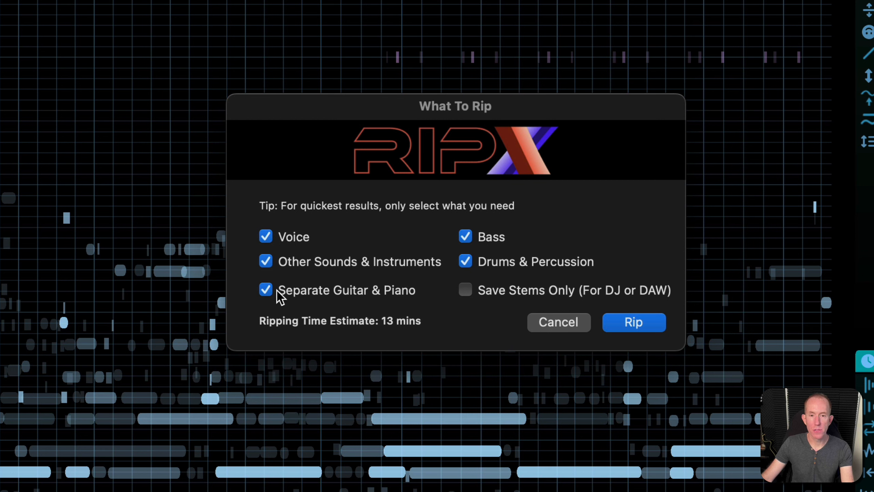
pyautogui.moveTo(314, 292)
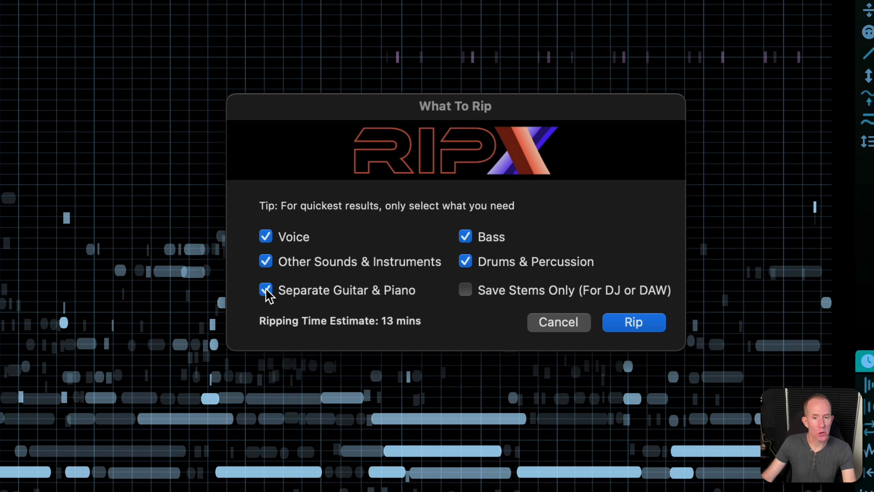
pyautogui.click(266, 290)
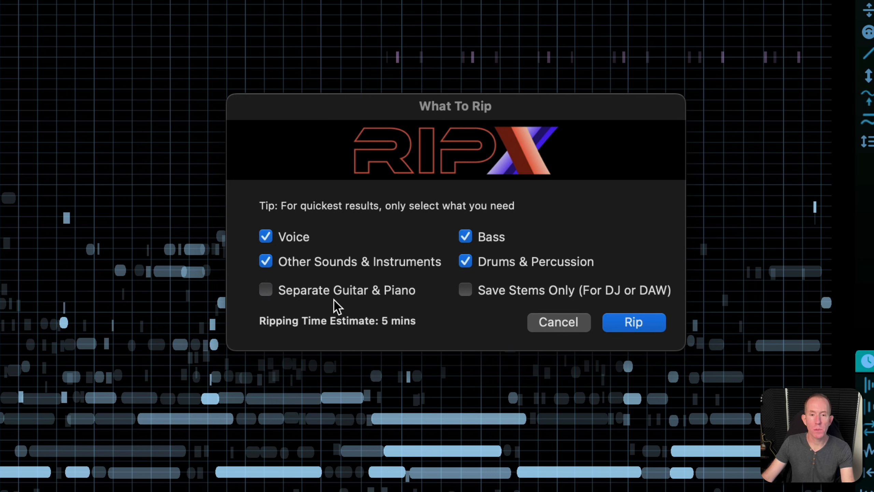
pyautogui.moveTo(490, 321)
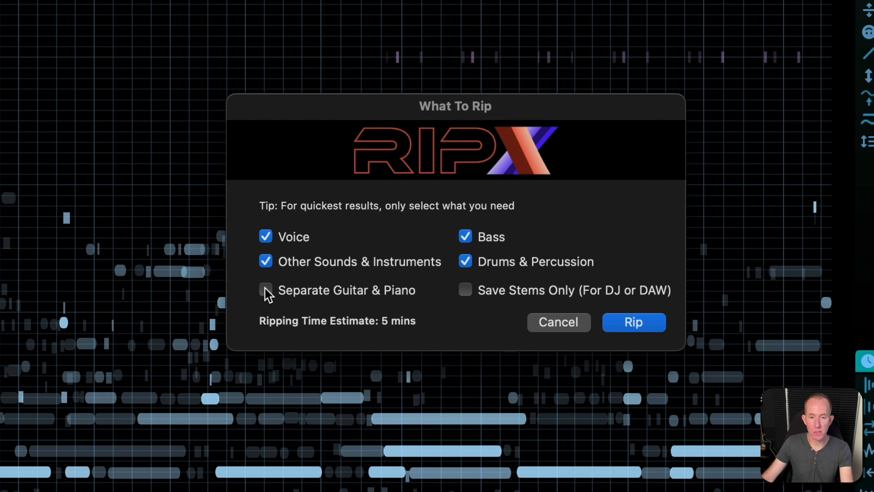
pyautogui.click(265, 290)
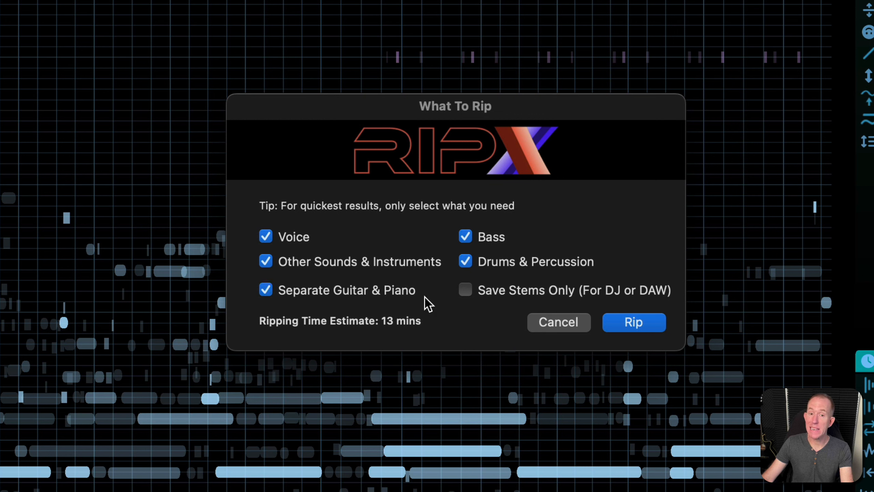
pyautogui.moveTo(628, 329)
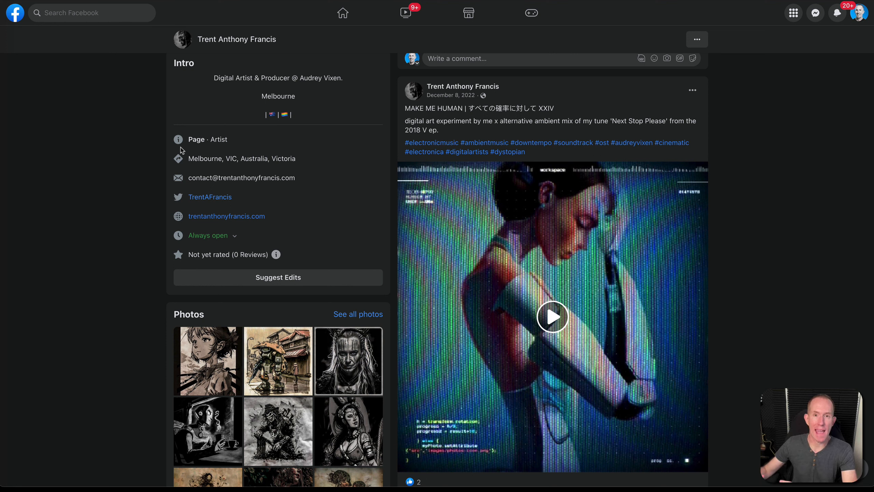
pyautogui.moveTo(289, 169)
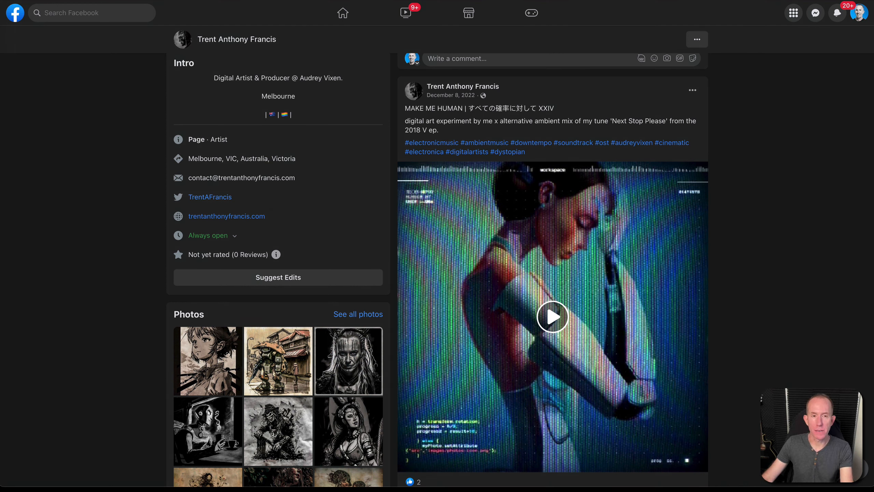
pyautogui.moveTo(138, 168)
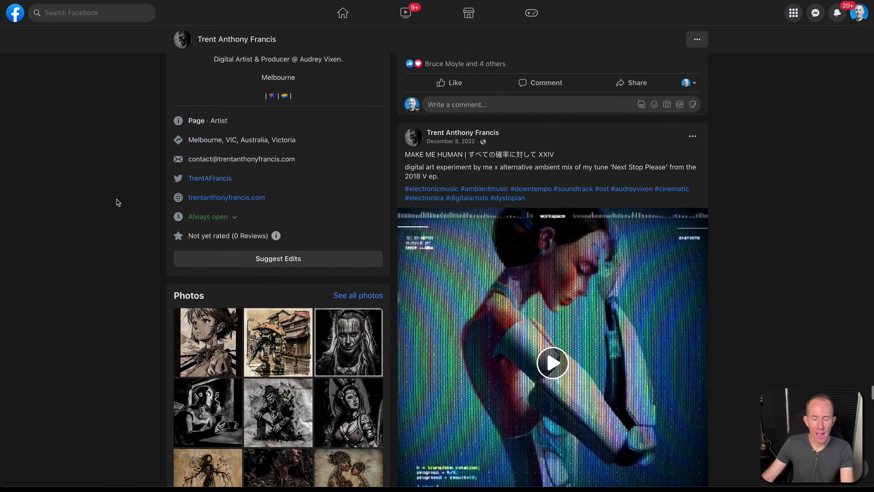
pyautogui.scroll(-3)
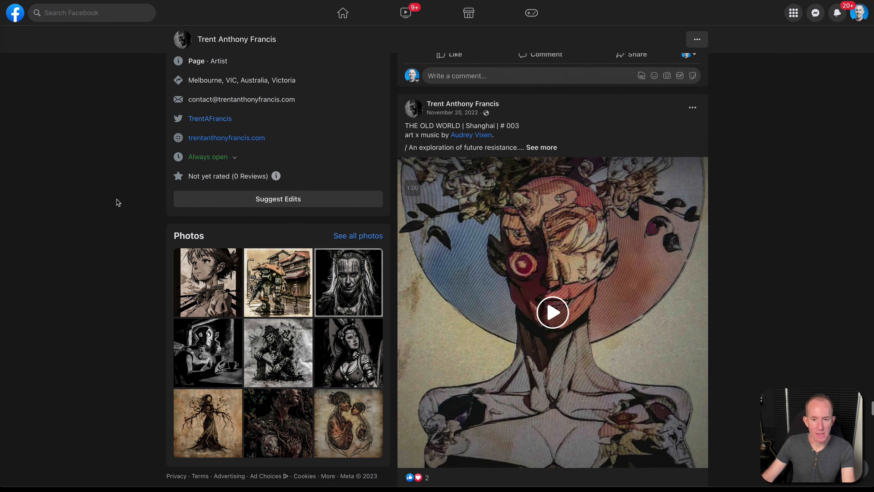
pyautogui.scroll(-3)
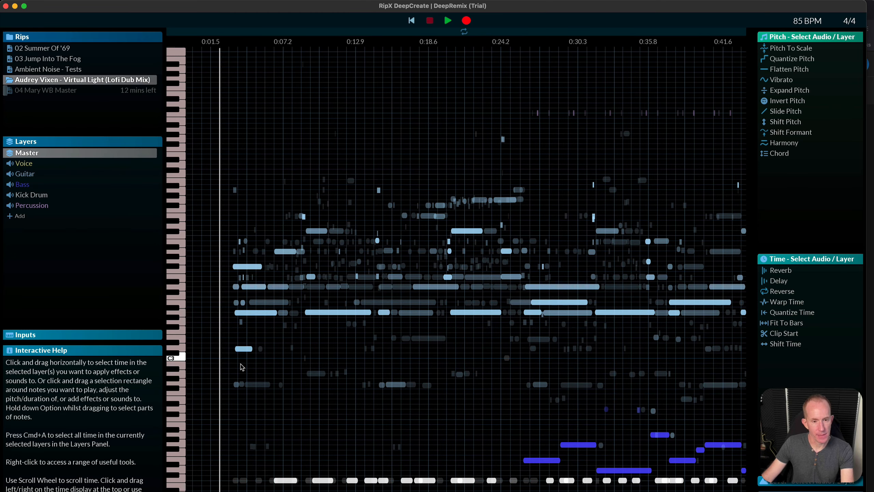
# - Play the Virtual Light rip and select the Voice layer to show its slider and M/S buttons
pyautogui.click(448, 21)
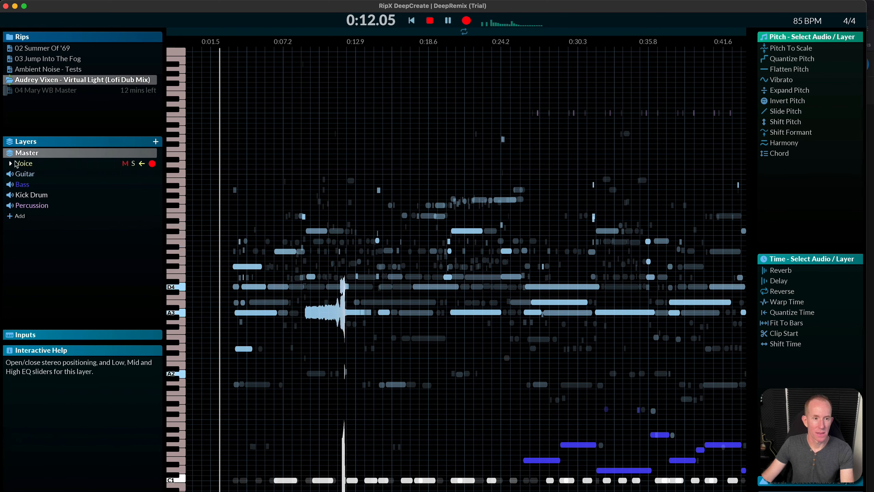
pyautogui.click(24, 164)
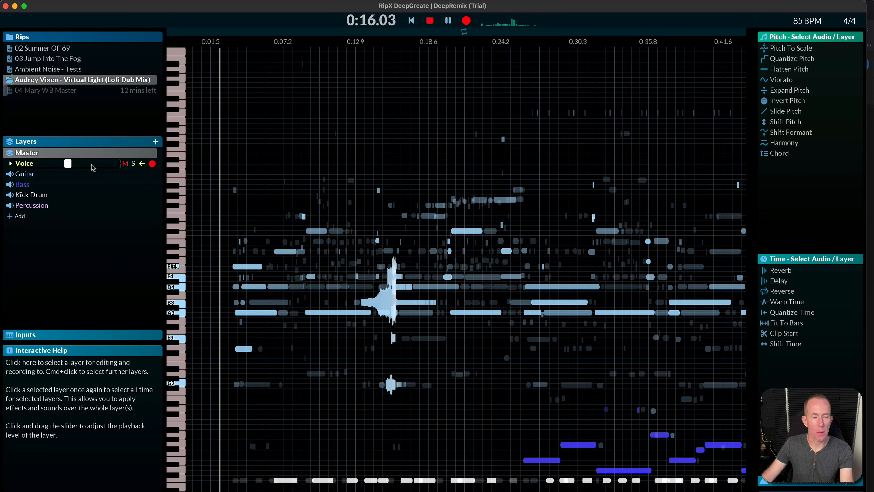
pyautogui.click(22, 184)
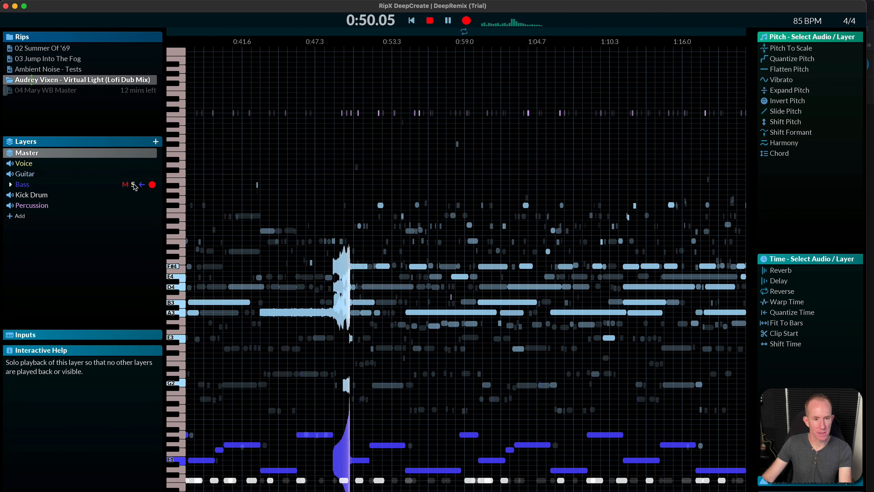
# - Solo the Bass layer with its S button
pyautogui.click(132, 185)
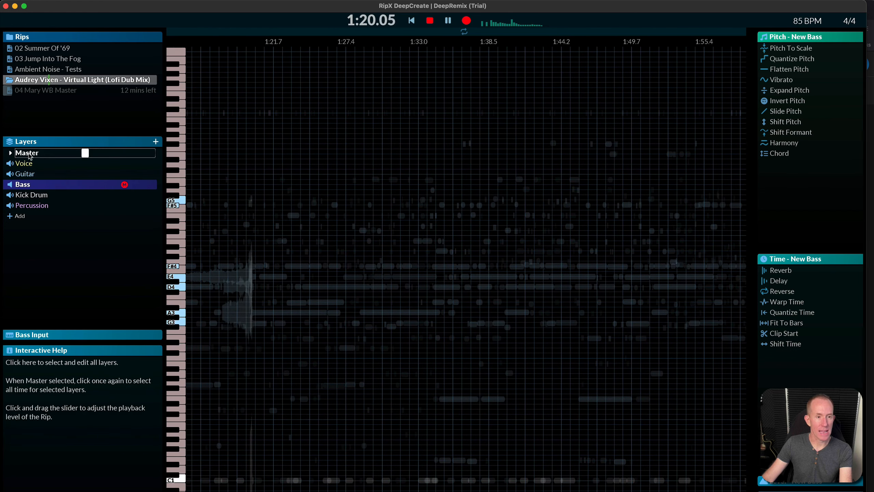
# - Select Voice and solo it, then solo the Guitar and Bass layers in turn
pyautogui.click(24, 164)
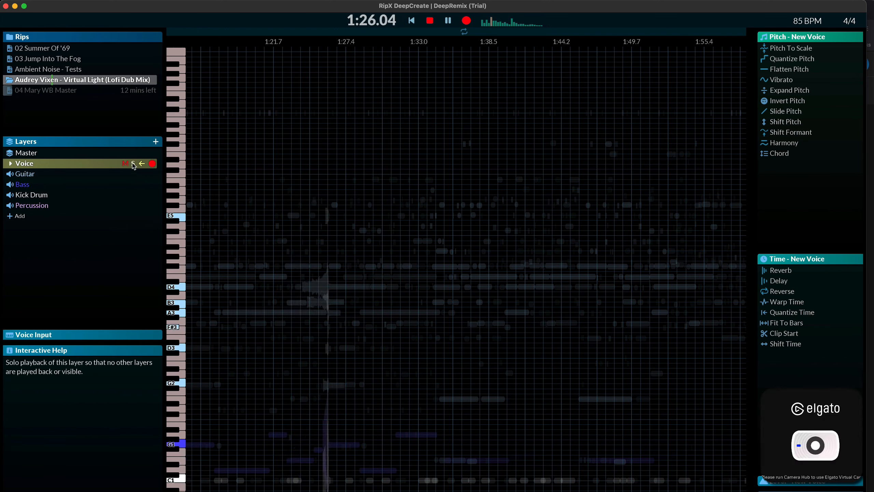
pyautogui.click(133, 163)
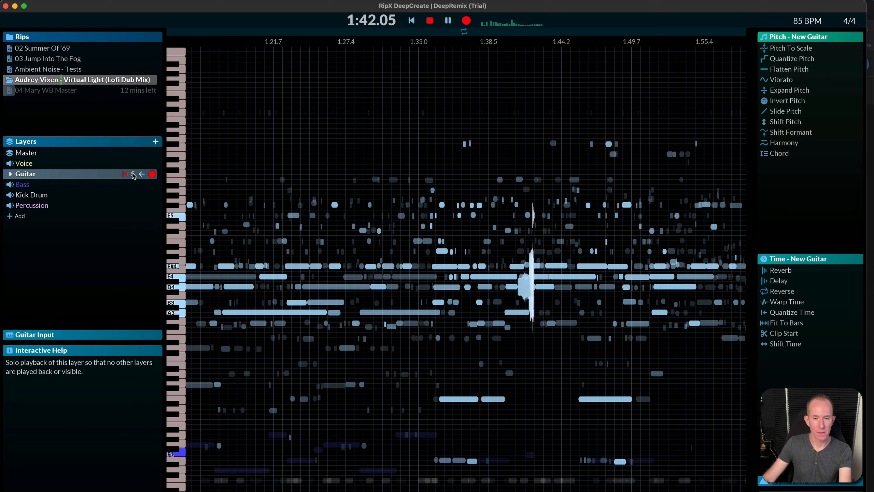
pyautogui.click(133, 174)
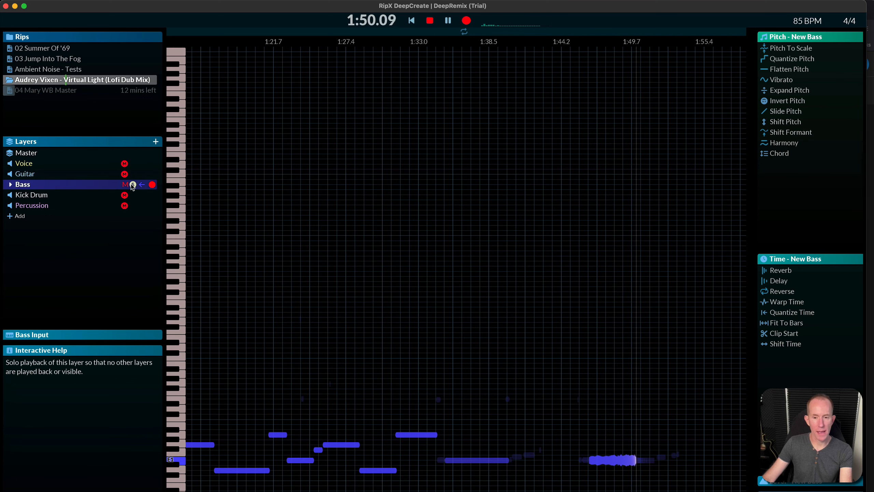
pyautogui.click(32, 195)
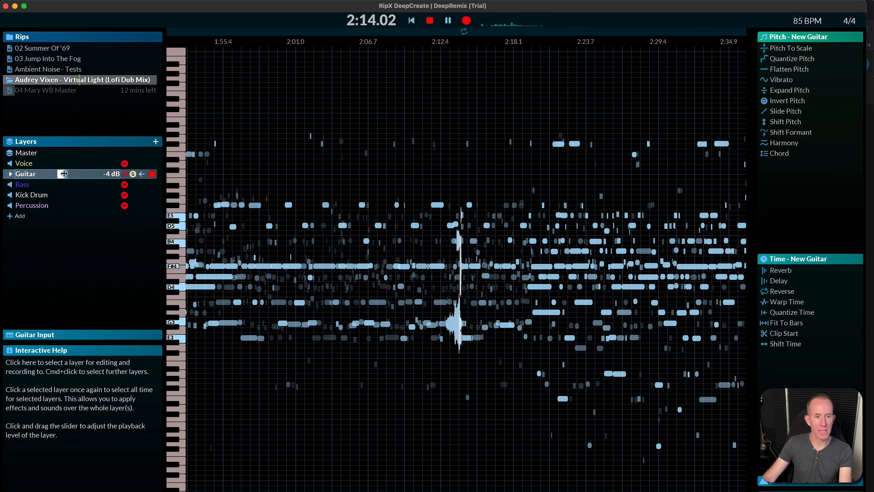
# - Drag the Guitar layer's level slider down to -4 dB
pyautogui.moveTo(64, 174); pyautogui.dragTo(70, 173)
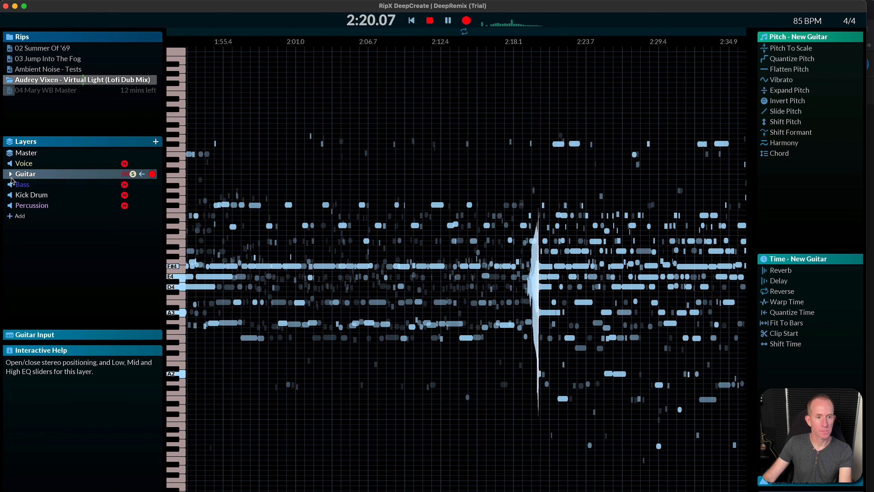
# - Expand the Guitar layer, sweep its stereo pan left and right, and set High EQ to -3 dB
pyautogui.click(10, 173)
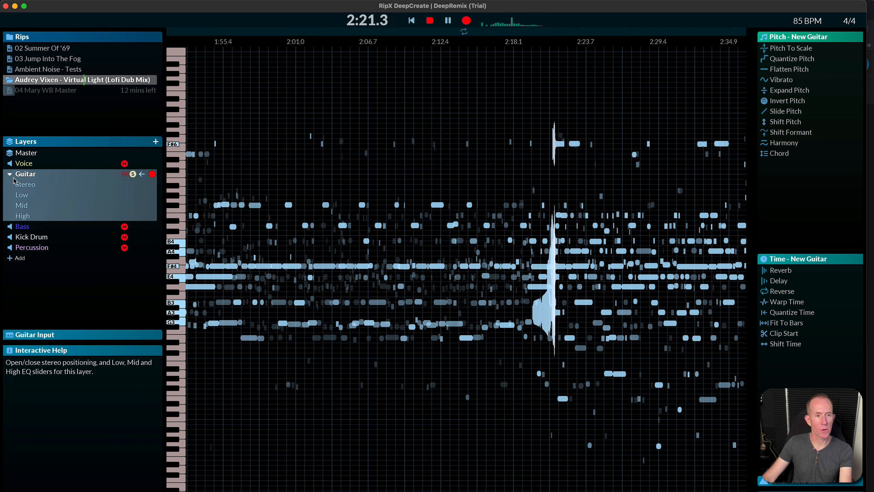
pyautogui.moveTo(28, 199)
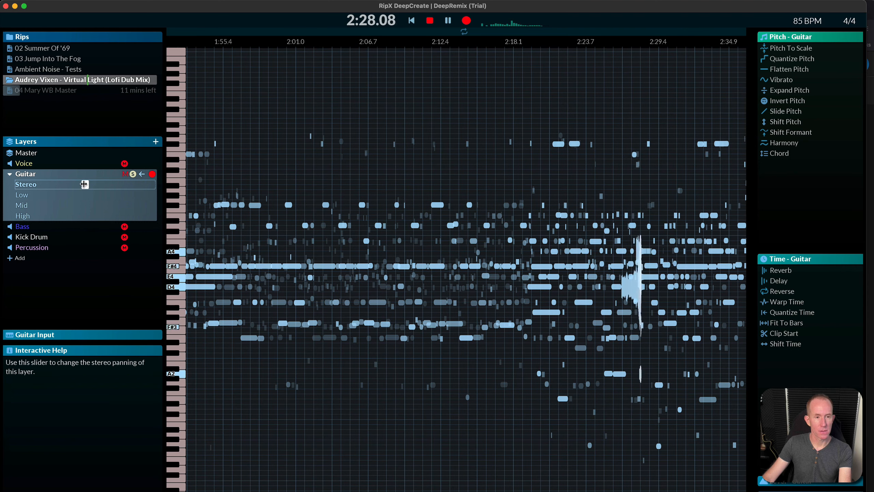
pyautogui.moveTo(83, 184); pyautogui.dragTo(36, 184)
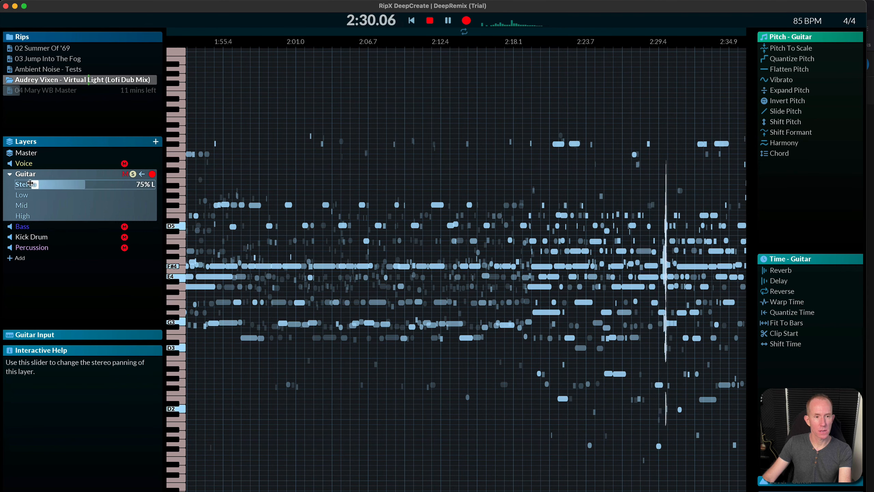
pyautogui.moveTo(53, 184); pyautogui.dragTo(148, 184)
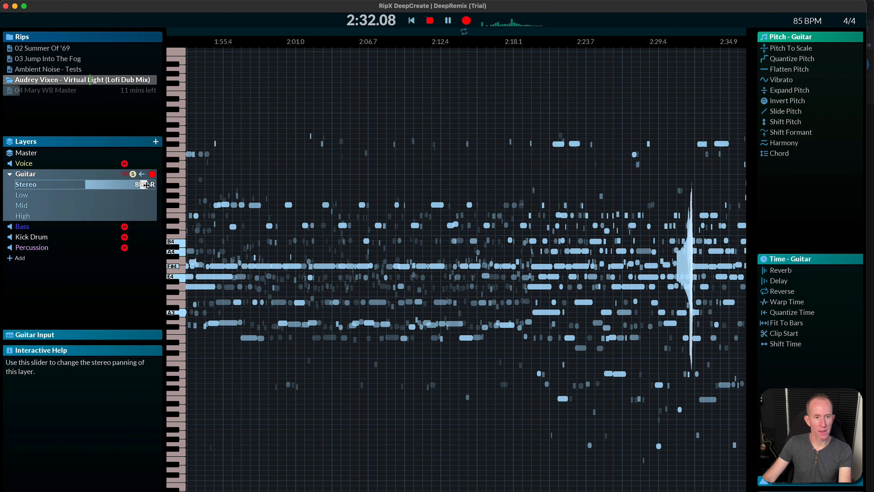
pyautogui.moveTo(144, 185); pyautogui.dragTo(84, 184)
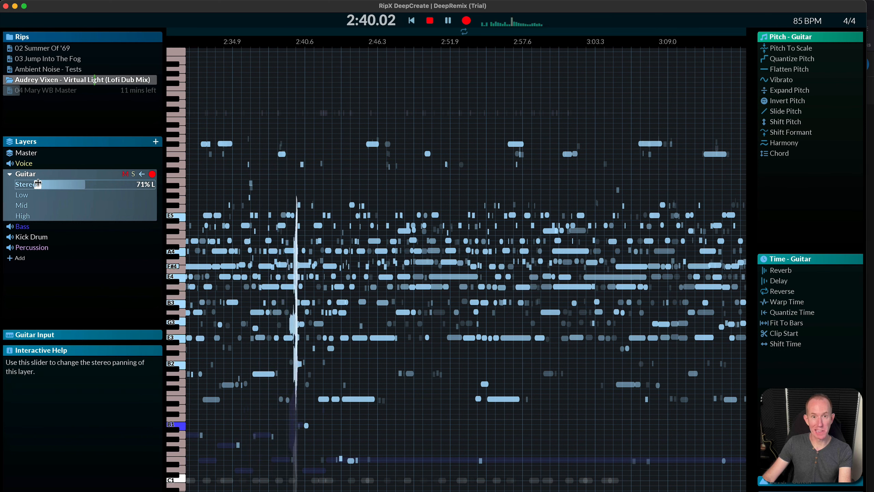
pyautogui.moveTo(39, 185); pyautogui.dragTo(128, 184)
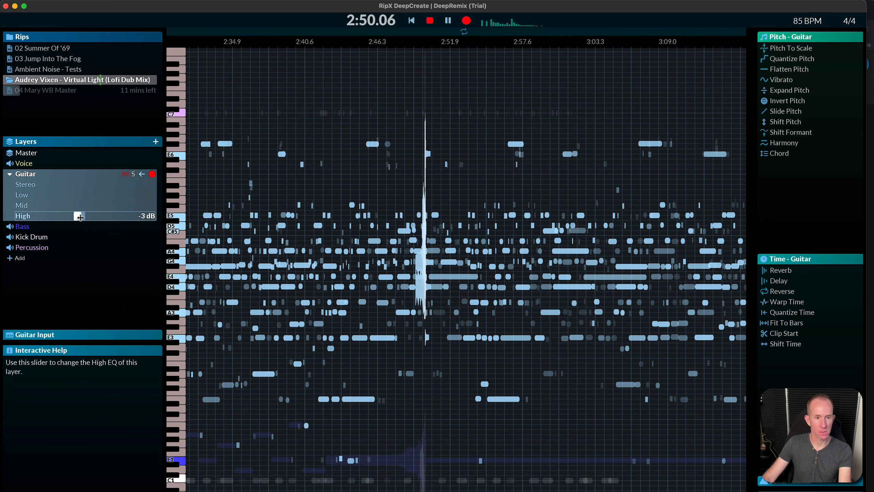
pyautogui.moveTo(80, 216); pyautogui.dragTo(140, 216)
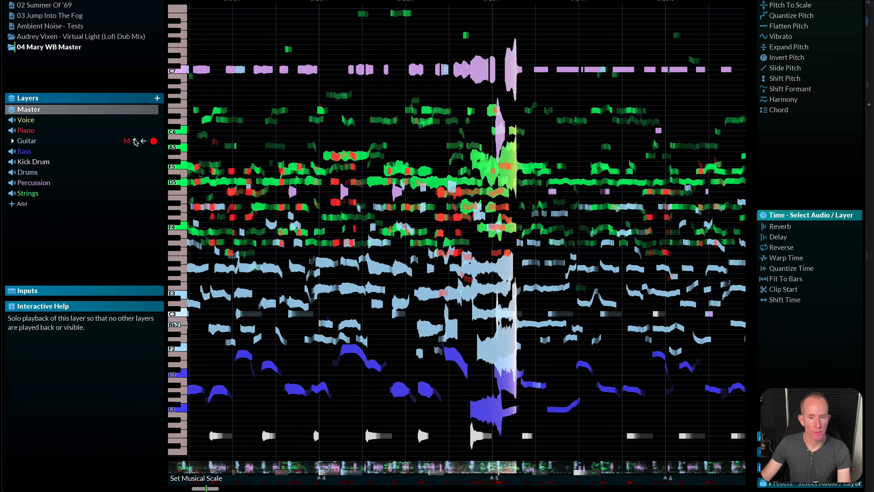
# - Solo the Guitar layer, bring all layers back, then solo the Voice layer
pyautogui.click(135, 141)
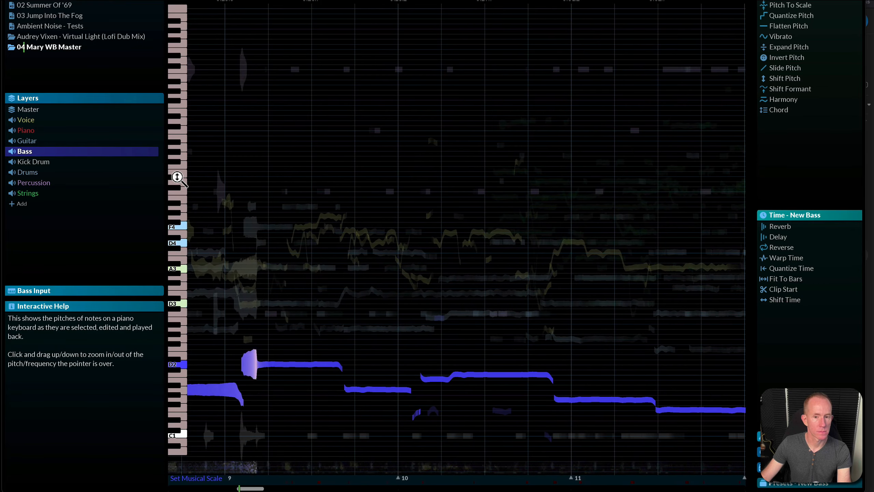
pyautogui.click(28, 109)
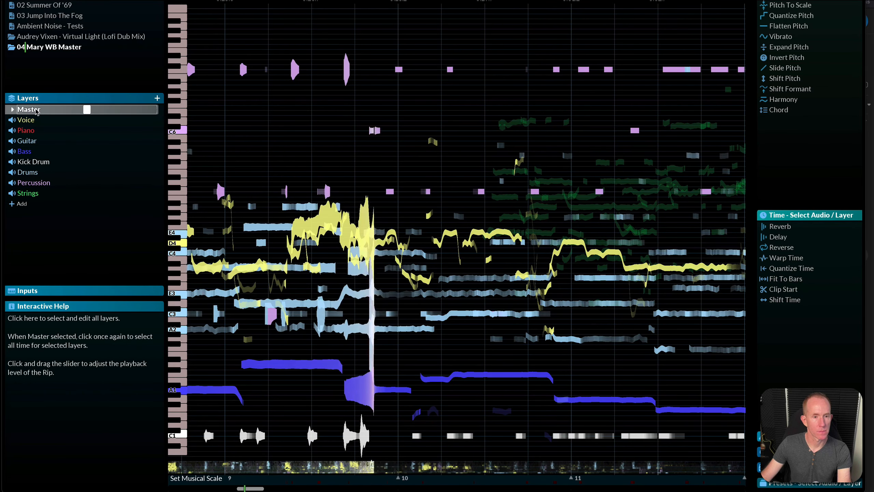
pyautogui.click(25, 120)
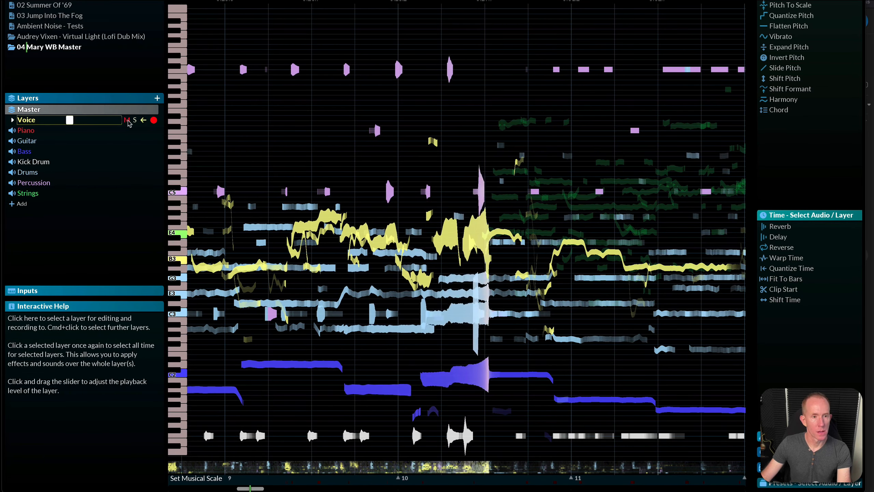
pyautogui.click(134, 120)
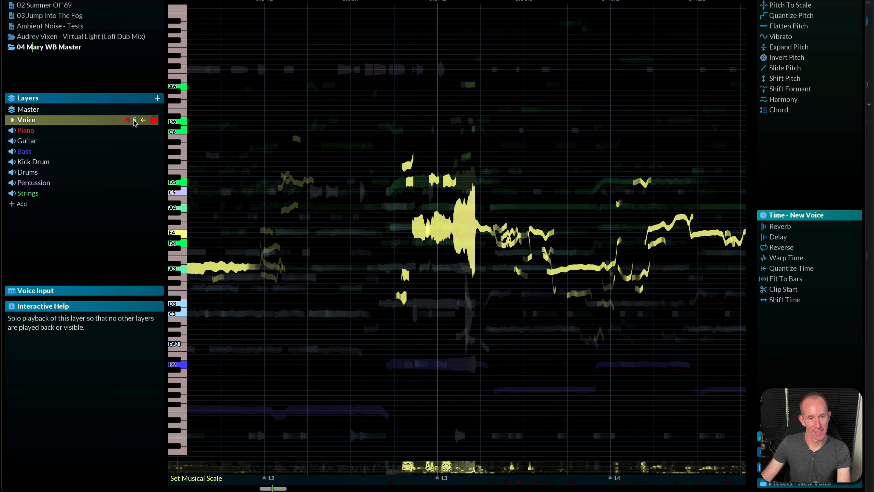
pyautogui.click(135, 120)
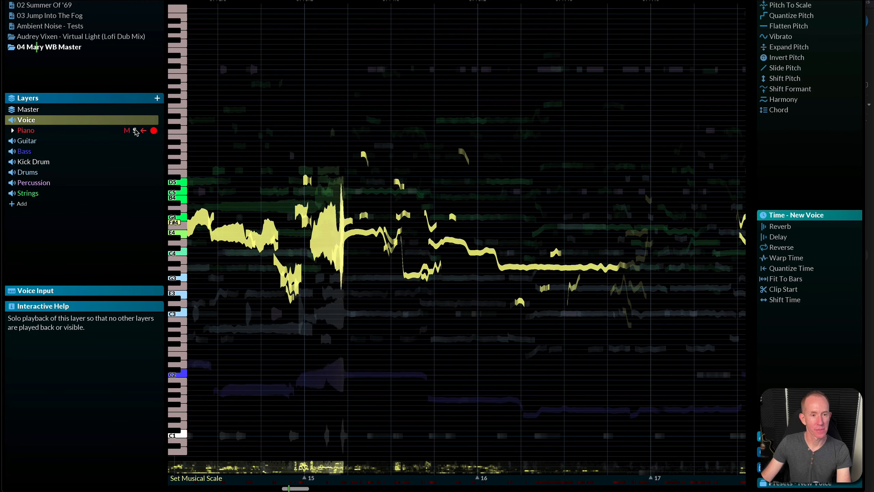
# - Solo the Piano, Percussion and Strings layers in turn, ending on Strings
pyautogui.click(26, 130)
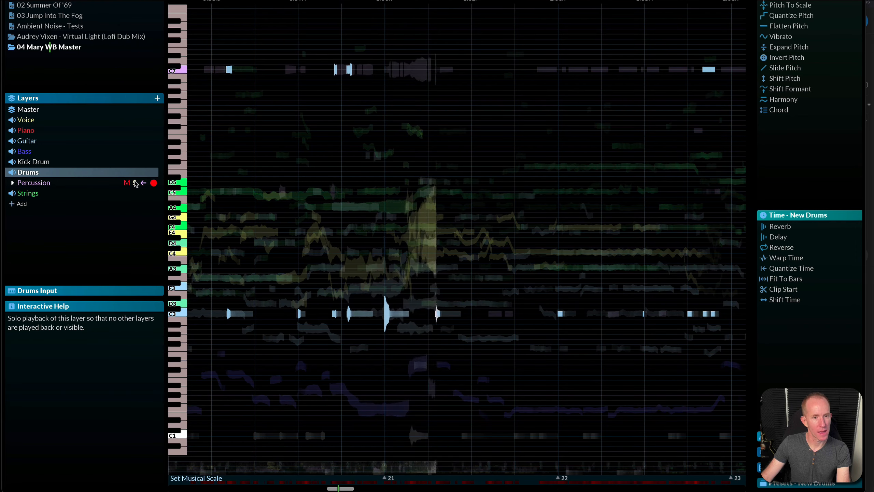
pyautogui.click(127, 182)
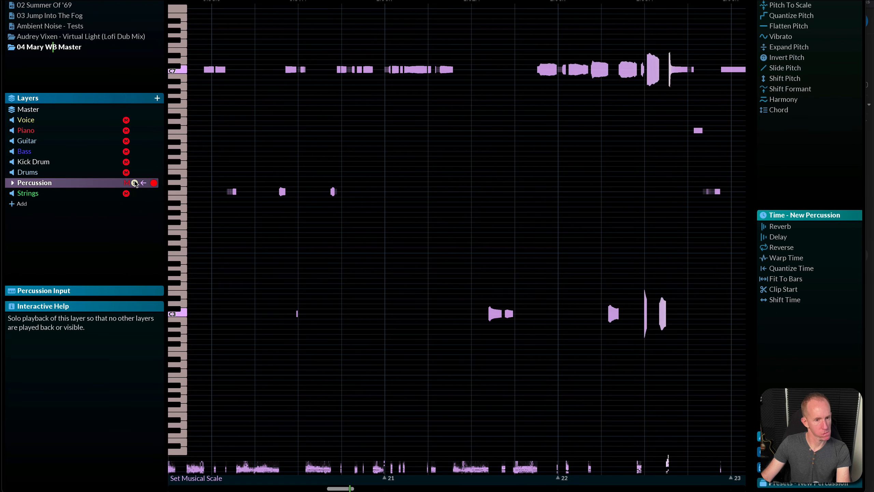
pyautogui.click(127, 183)
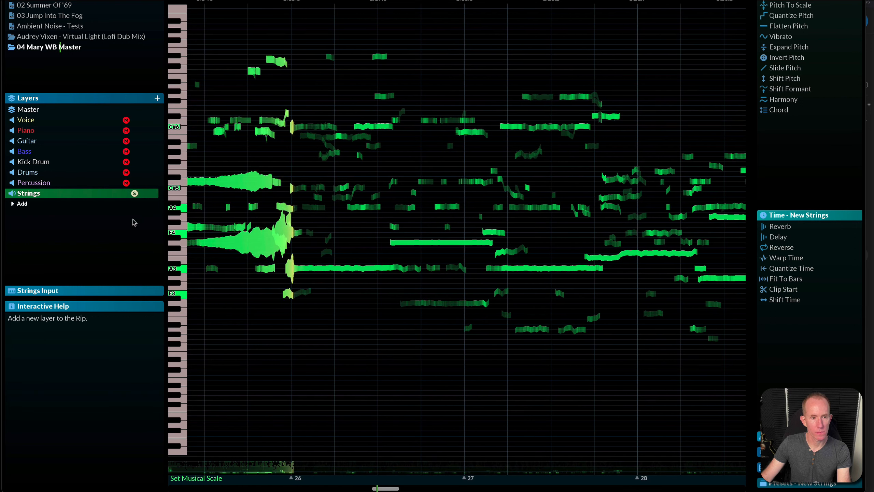
pyautogui.click(134, 194)
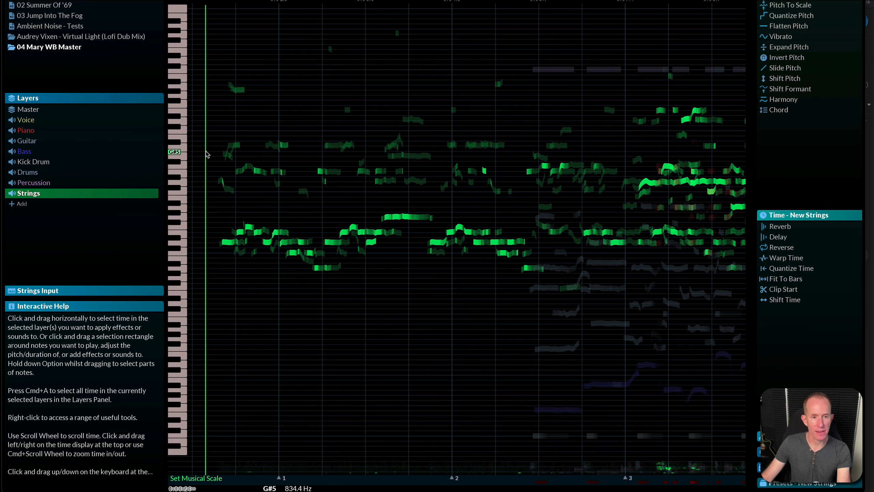
pyautogui.moveTo(137, 153)
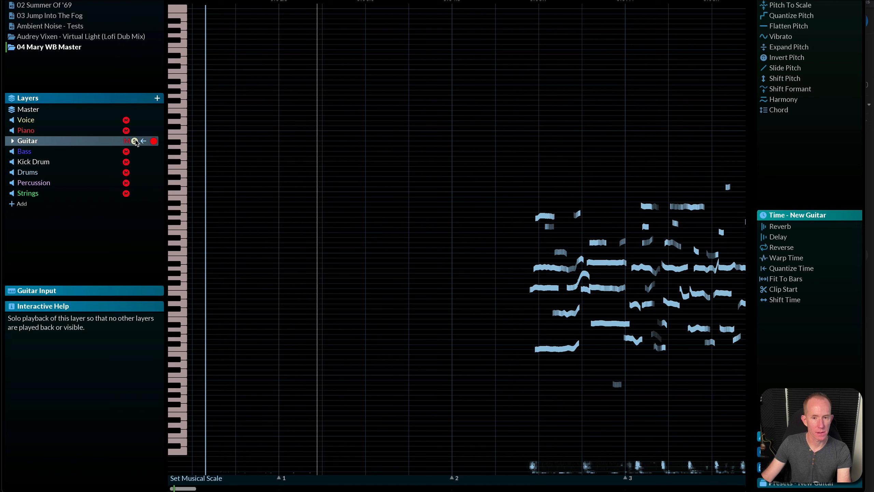
# - Solo the second song's Guitar layer with its S button
pyautogui.click(28, 193)
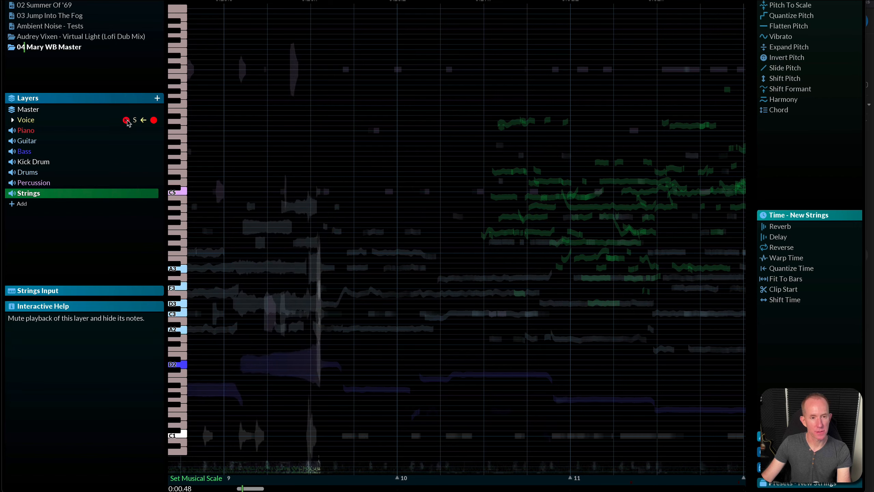
# - Mute Voice, drag its level to -9 then -6 dB, and reset it to 0 dB
pyautogui.click(29, 109)
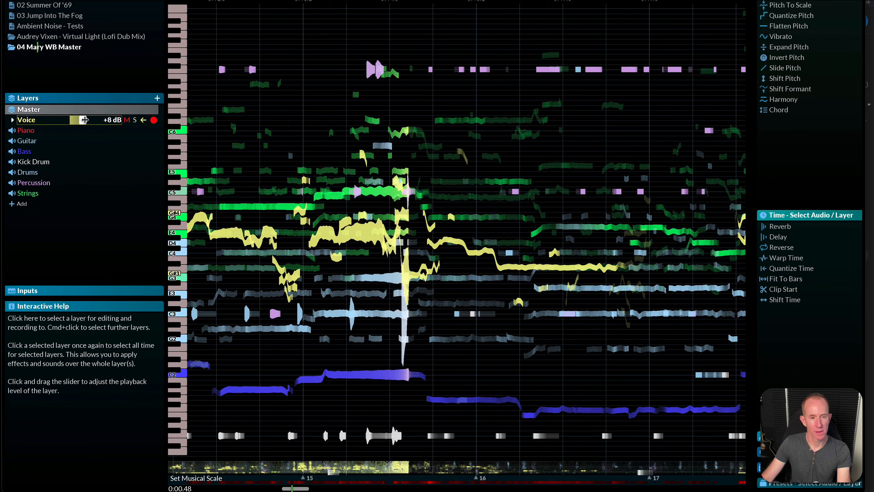
pyautogui.moveTo(83, 119); pyautogui.dragTo(55, 119)
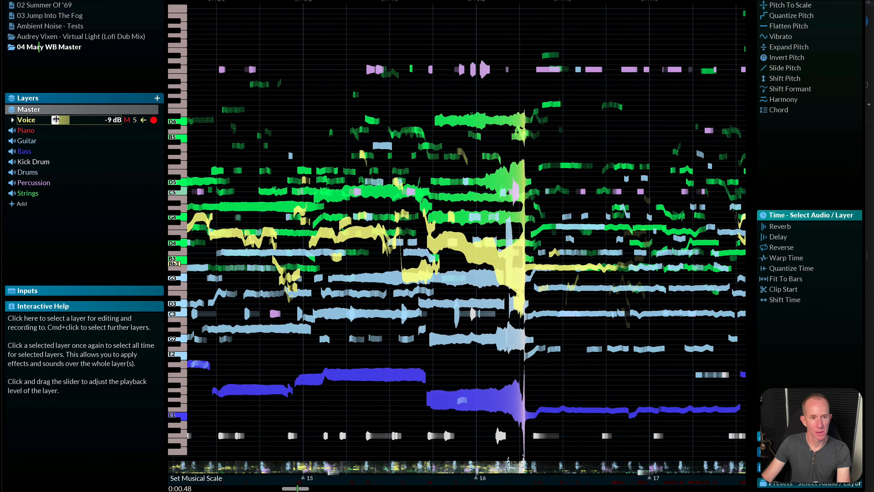
pyautogui.moveTo(61, 119); pyautogui.dragTo(64, 119)
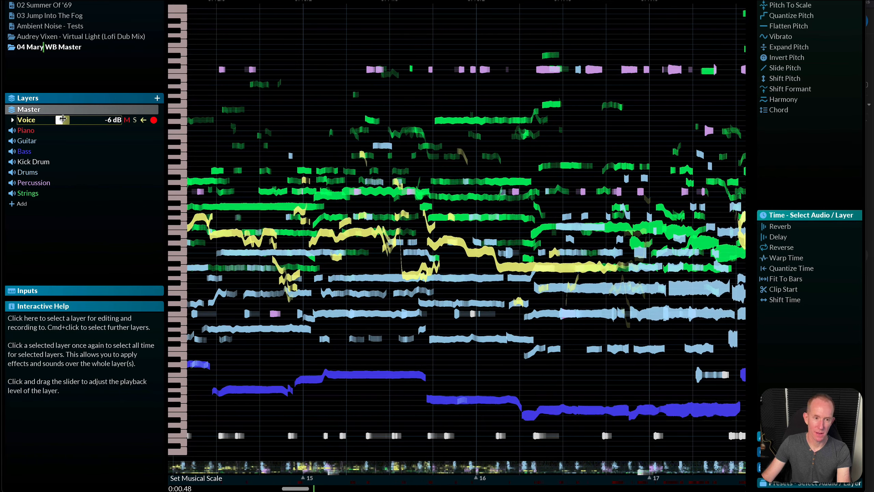
pyautogui.click(26, 120)
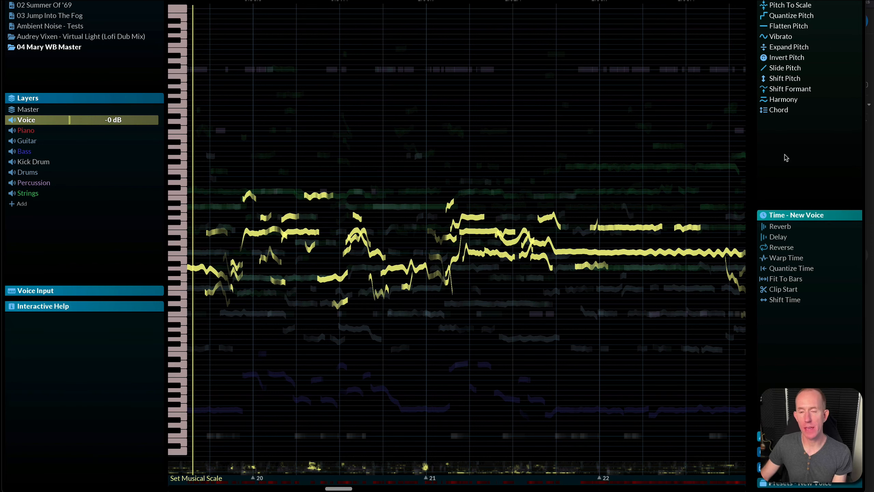
pyautogui.moveTo(795, 150)
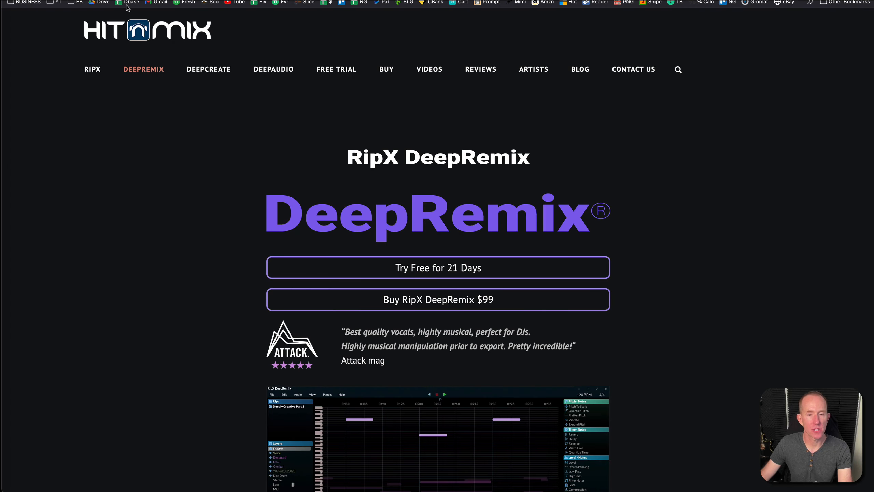
# - Scroll the DeepRemix page down to the musical scales and background images features
pyautogui.scroll(-3)
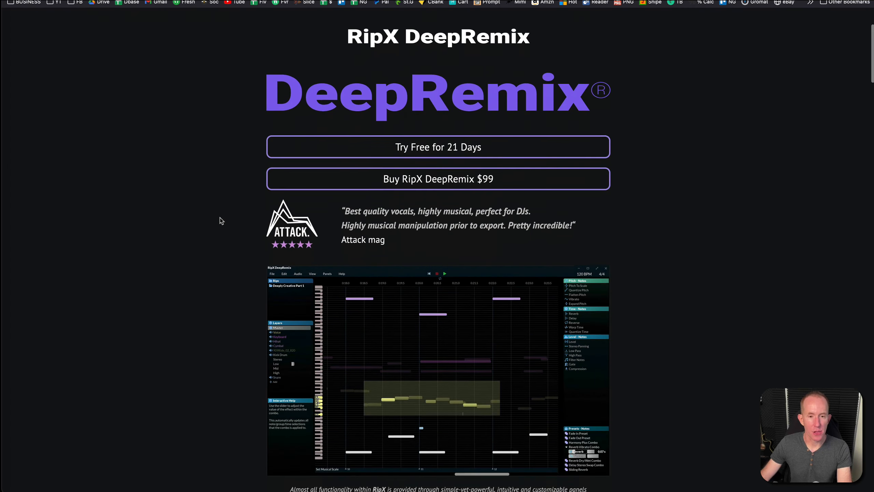
pyautogui.scroll(-3)
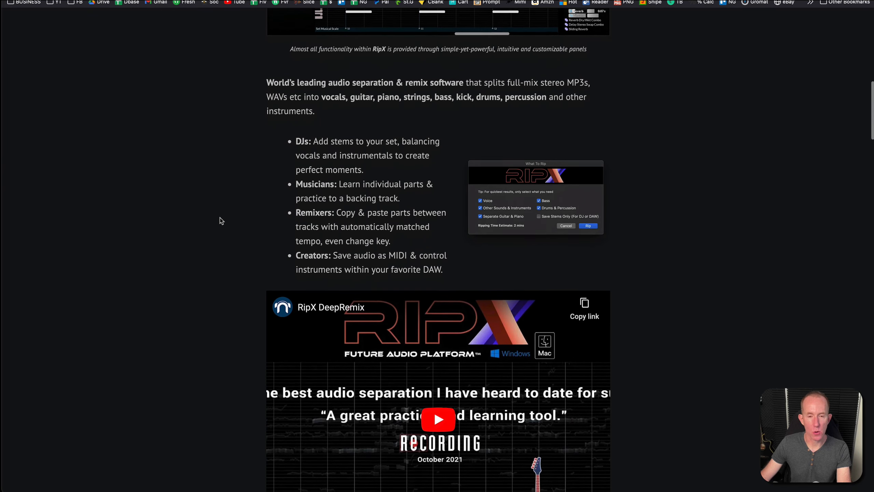
pyautogui.scroll(-3)
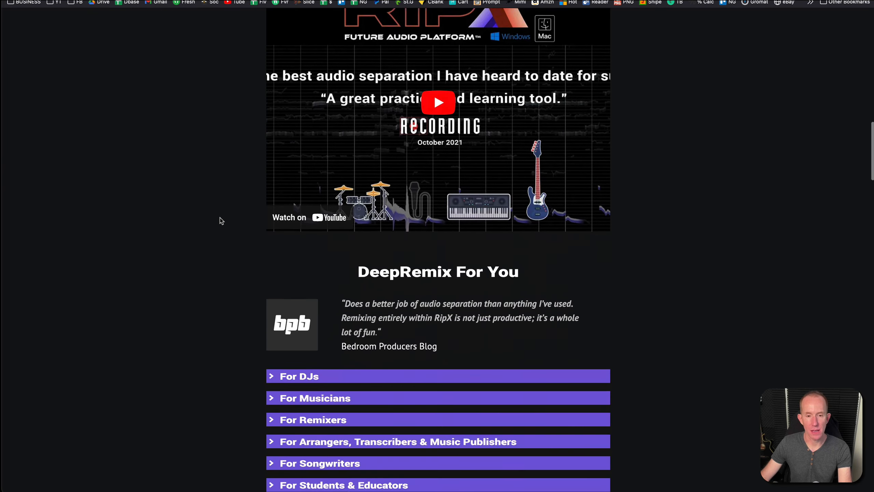
pyautogui.scroll(-3)
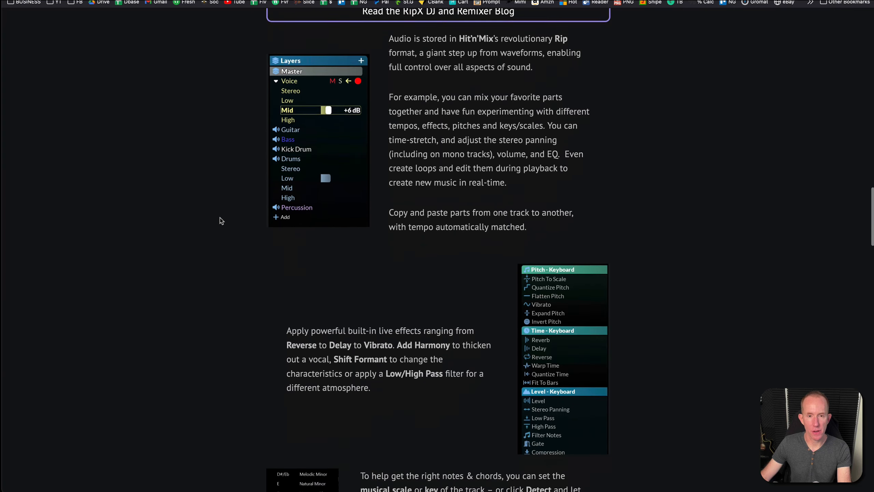
pyautogui.scroll(-3)
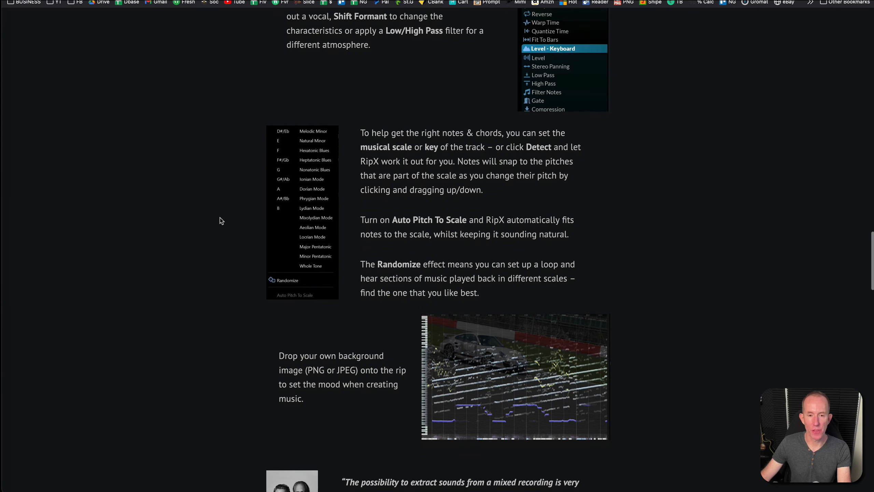